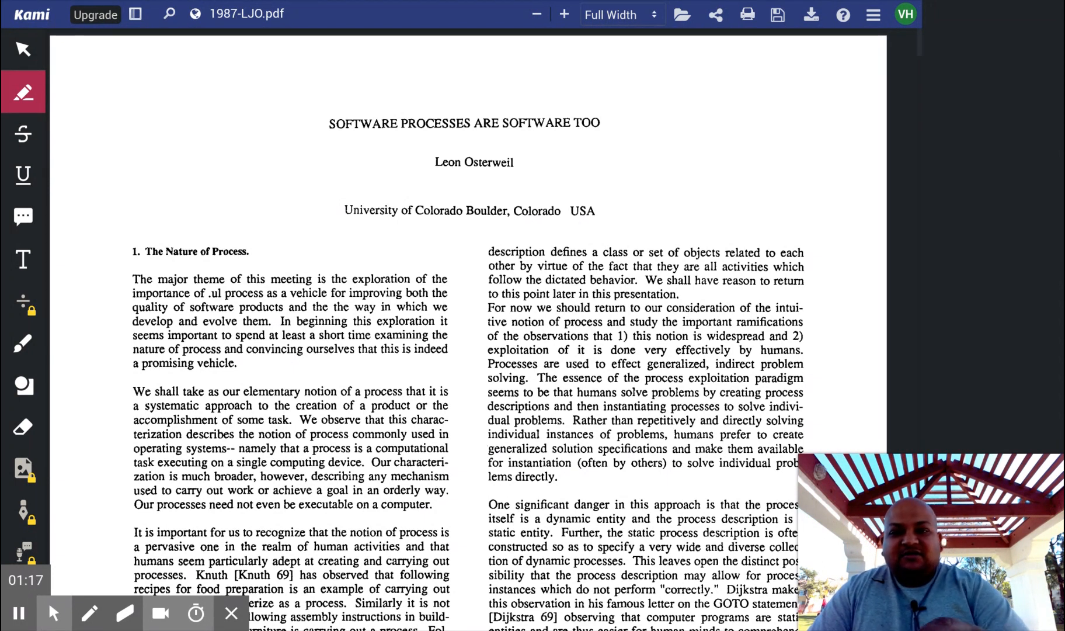
Step: Highlight the title SOFTWARE PROCESSES ARE SOFTWARE TOO and the author line in green
{"action": "left_click_drag", "start_coordinate": [329, 123], "coordinate": [601, 123]}
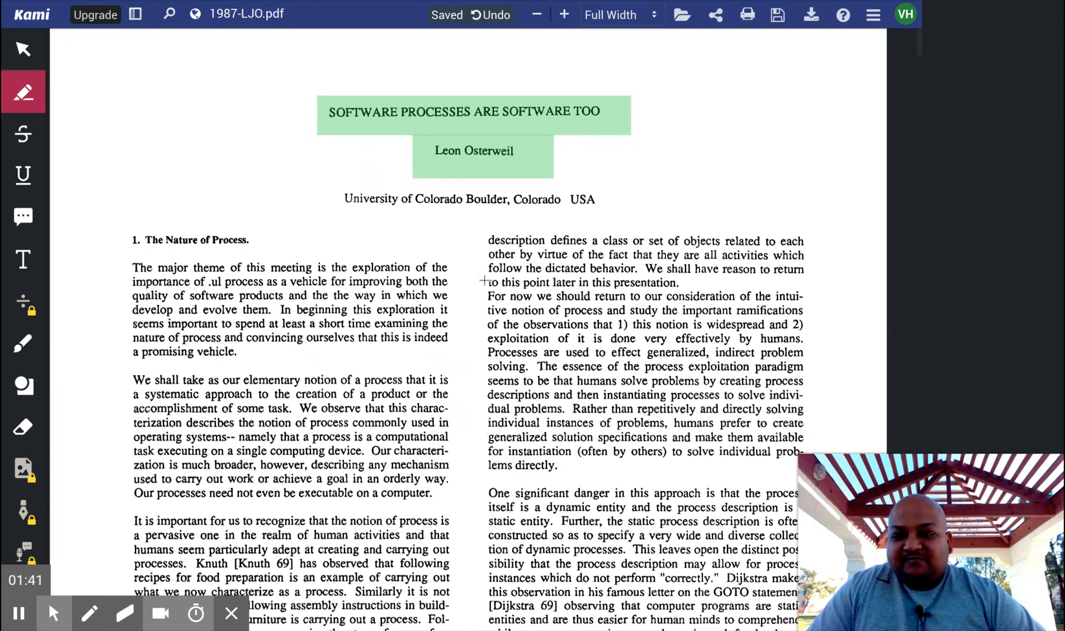
{"action": "scroll", "scroll_direction": "down", "scroll_amount": 3}
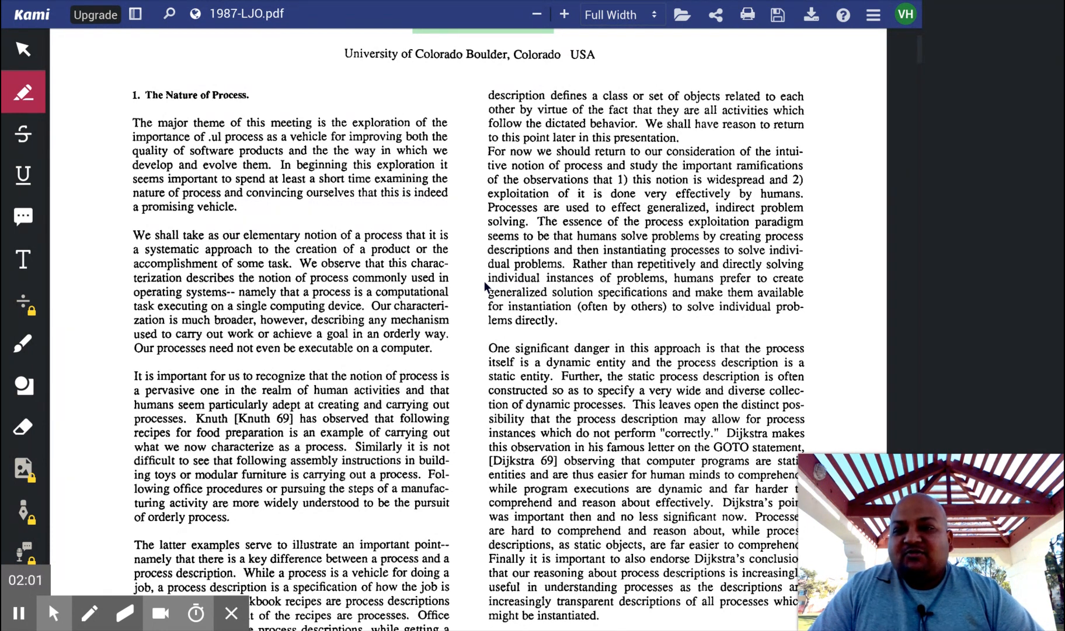
Step: Highlight in green the elementary-notion-of-process paragraph, the process vs. process-description paragraph, and the Dijkstra static-description passage
{"action": "left_click_drag", "start_coordinate": [134, 234], "coordinate": [344, 235]}
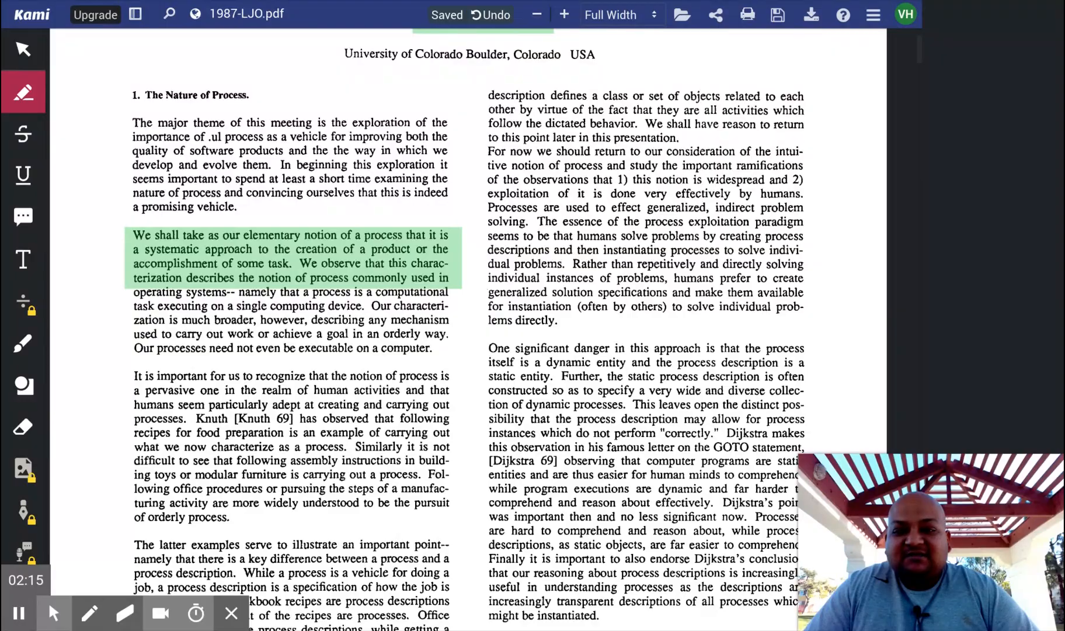
{"action": "scroll", "scroll_direction": "down", "scroll_amount": 3}
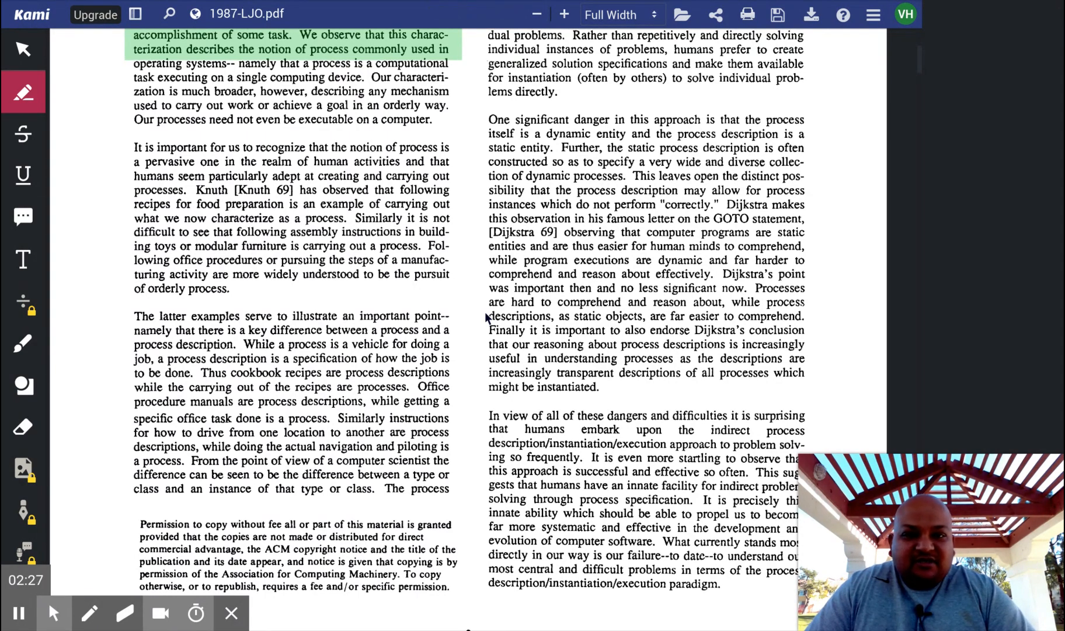
{"action": "left_click_drag", "start_coordinate": [134, 316], "coordinate": [422, 329]}
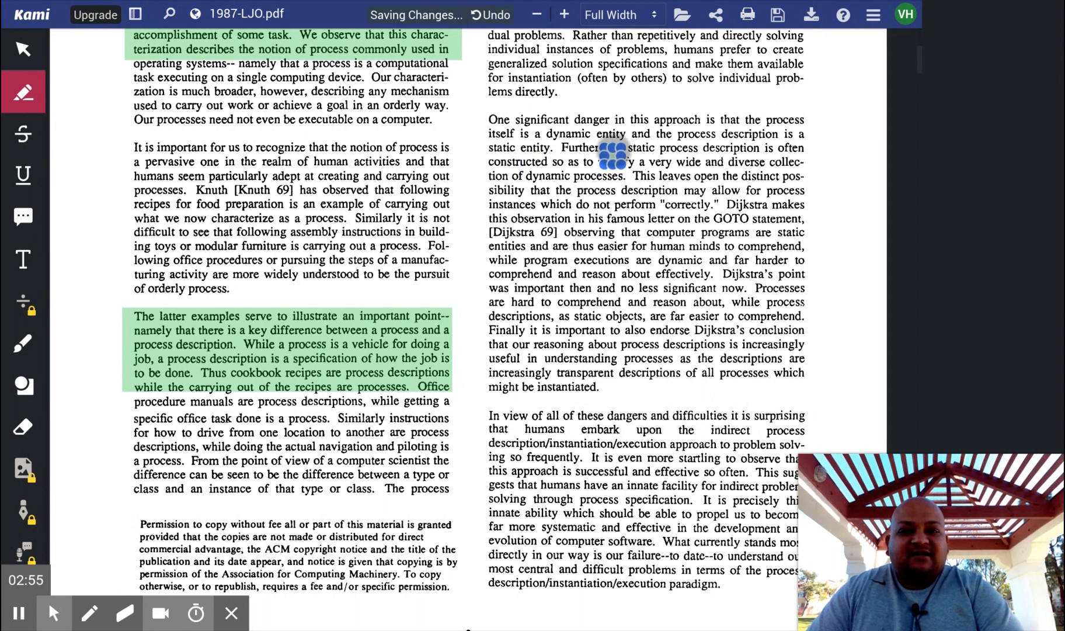
{"action": "left_click_drag", "start_coordinate": [598, 135], "coordinate": [805, 246]}
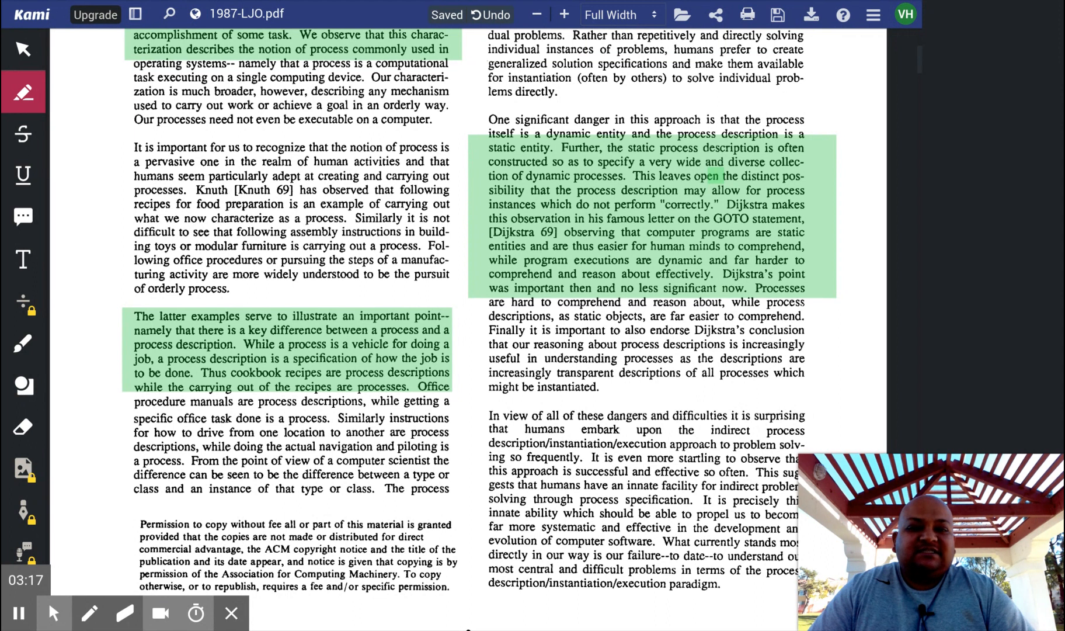
Step: Highlight in green section 2's opening sentences on software development as a manufacturing activity
{"action": "scroll", "scroll_direction": "down", "scroll_amount": 3}
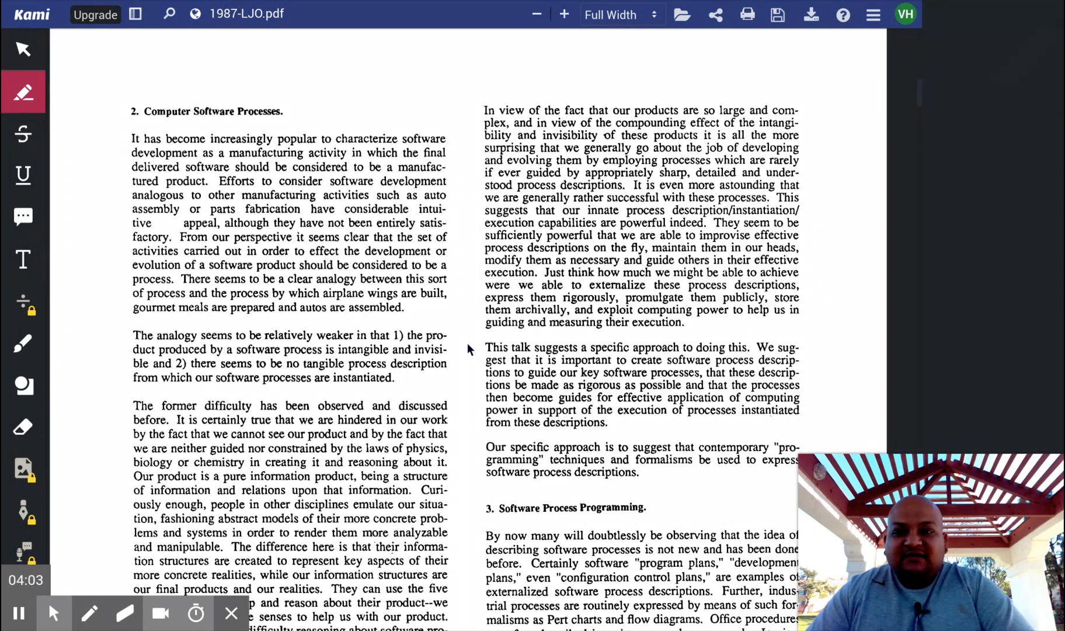
{"action": "left_click_drag", "start_coordinate": [132, 138], "coordinate": [457, 209]}
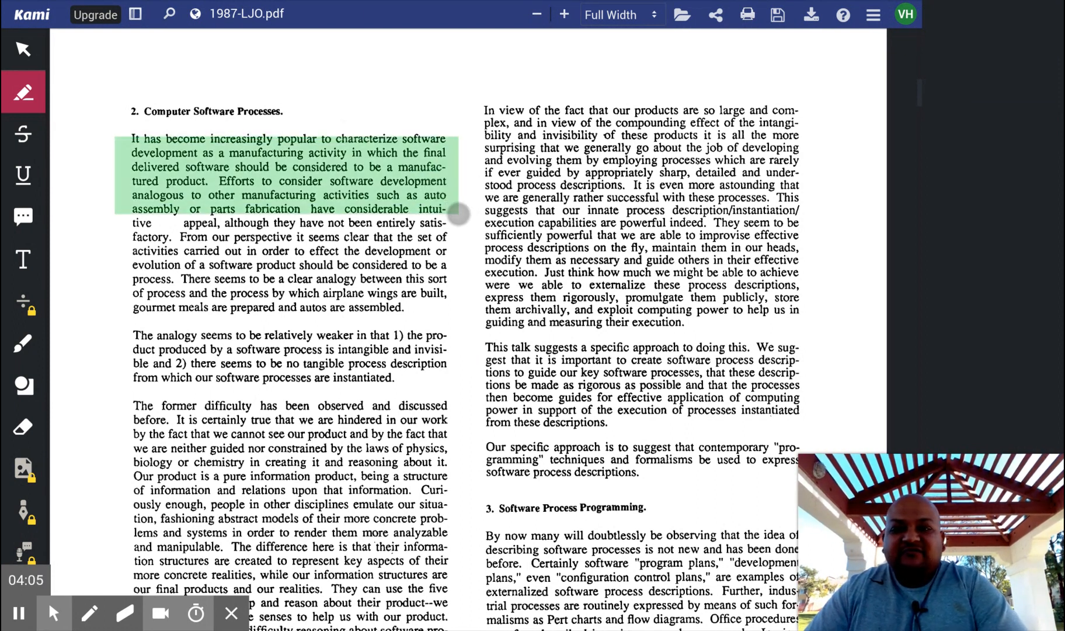
{"action": "left_click", "coordinate": [455, 213]}
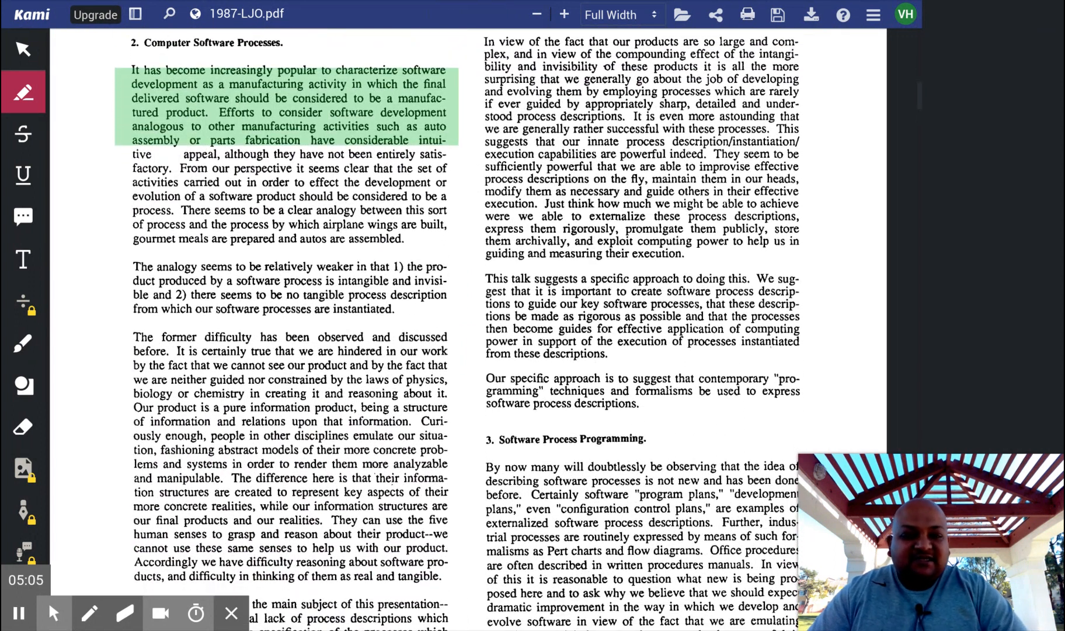
Step: Highlight in green the 'This talk suggests...' paragraph proposing rigorous process descriptions, then move down to section 4
{"action": "left_click_drag", "start_coordinate": [485, 279], "coordinate": [643, 279]}
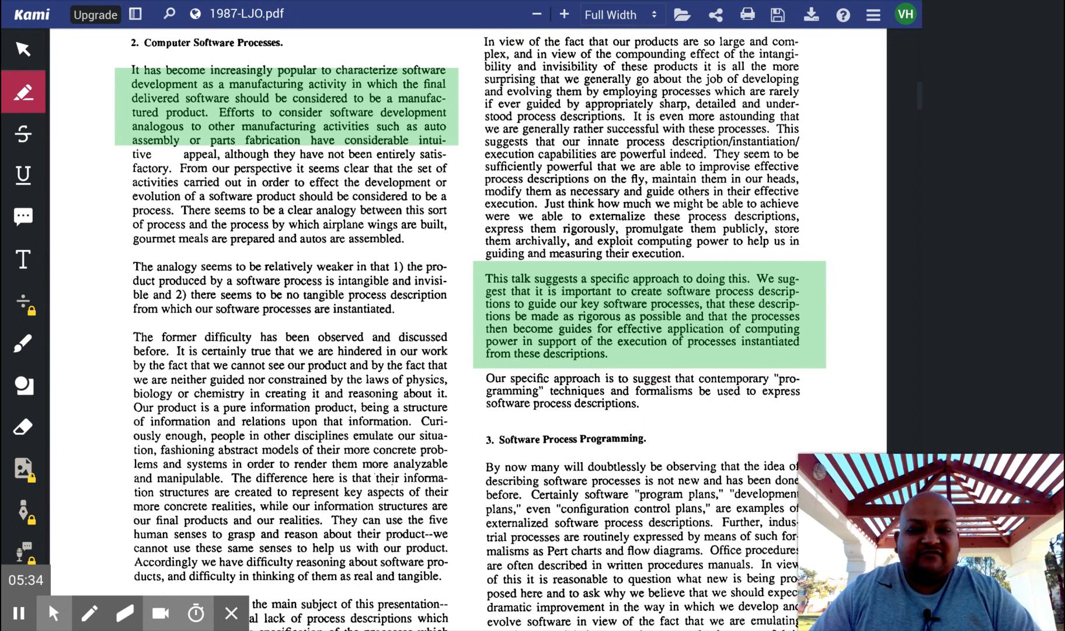
{"action": "scroll", "scroll_direction": "down", "scroll_amount": 3}
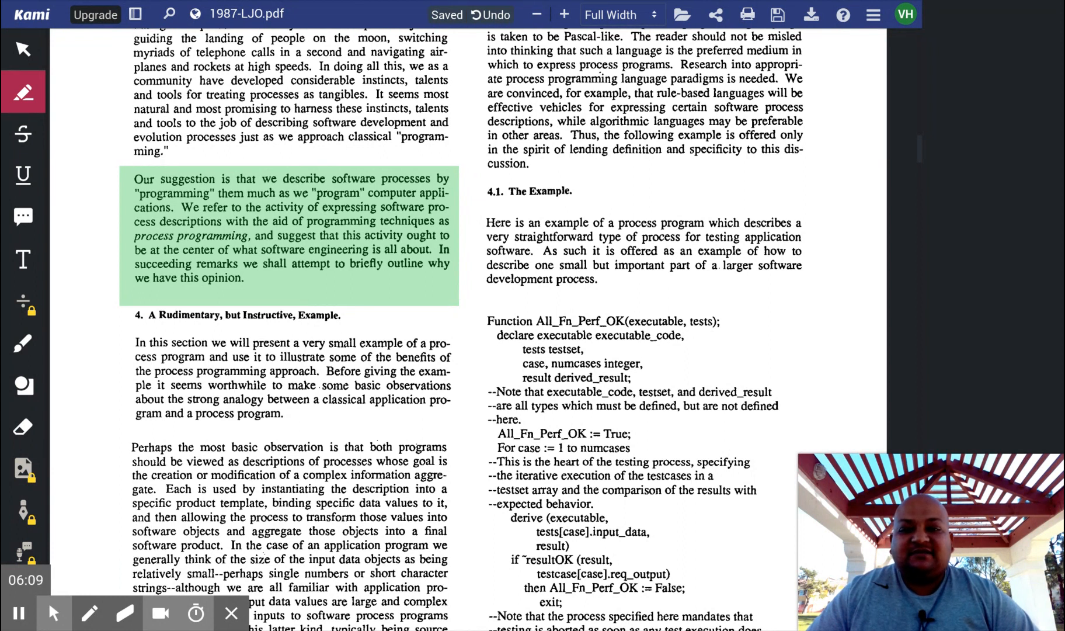
{"action": "scroll", "scroll_direction": "down", "scroll_amount": 3}
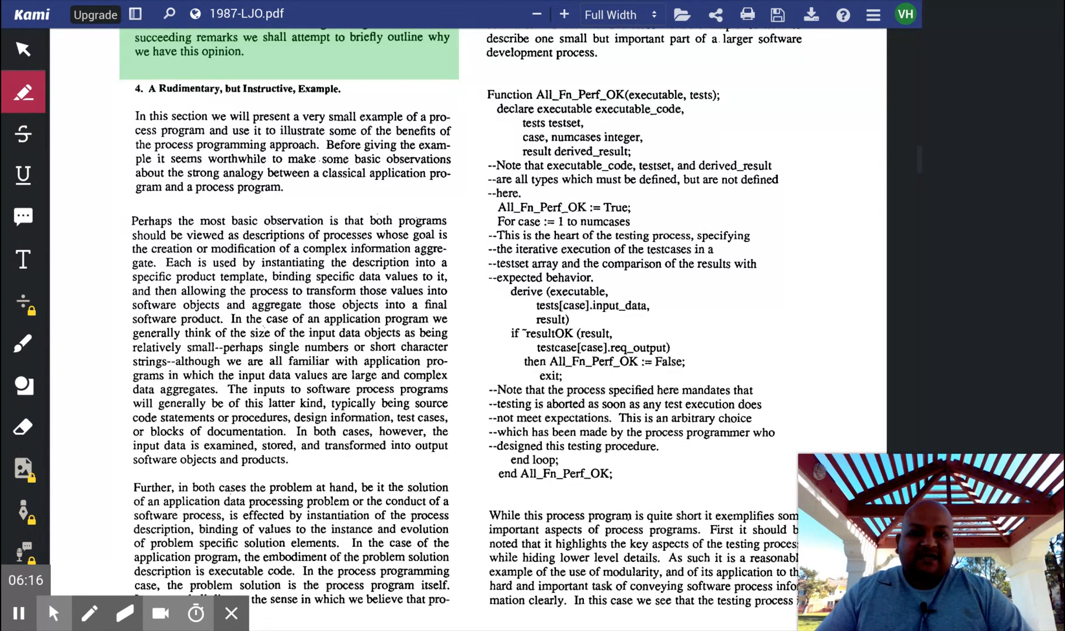
Step: Highlight in green the Function All_Fn_Perf_OK listing down to end All_Fn_Perf_OK
{"action": "left_click_drag", "start_coordinate": [486, 92], "coordinate": [740, 343]}
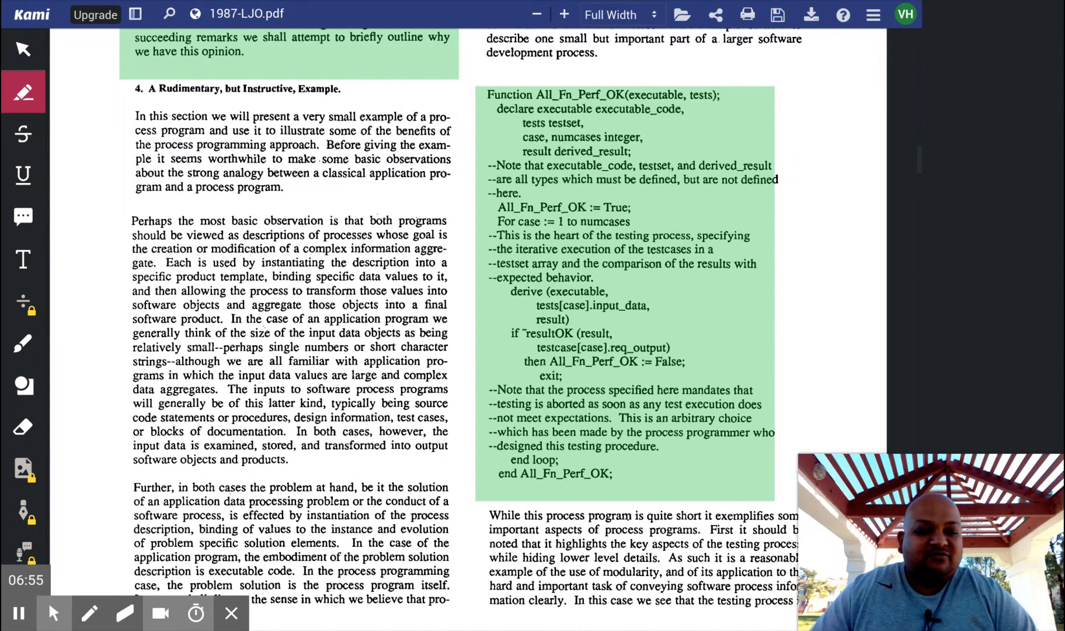
{"action": "scroll", "scroll_direction": "down", "scroll_amount": 3}
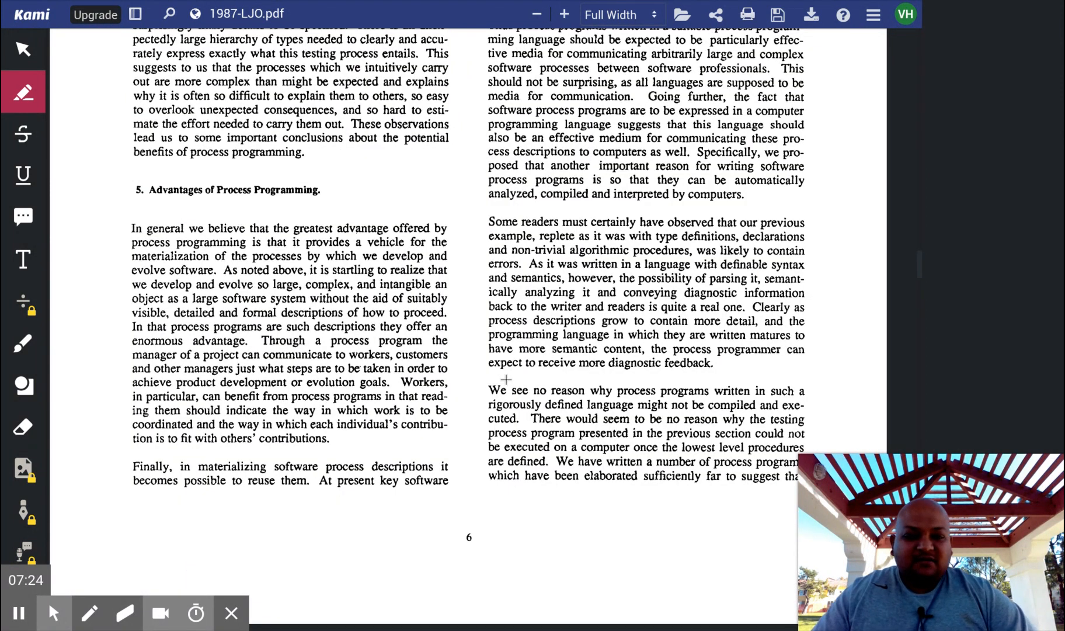
{"action": "mouse_move", "coordinate": [505, 384]}
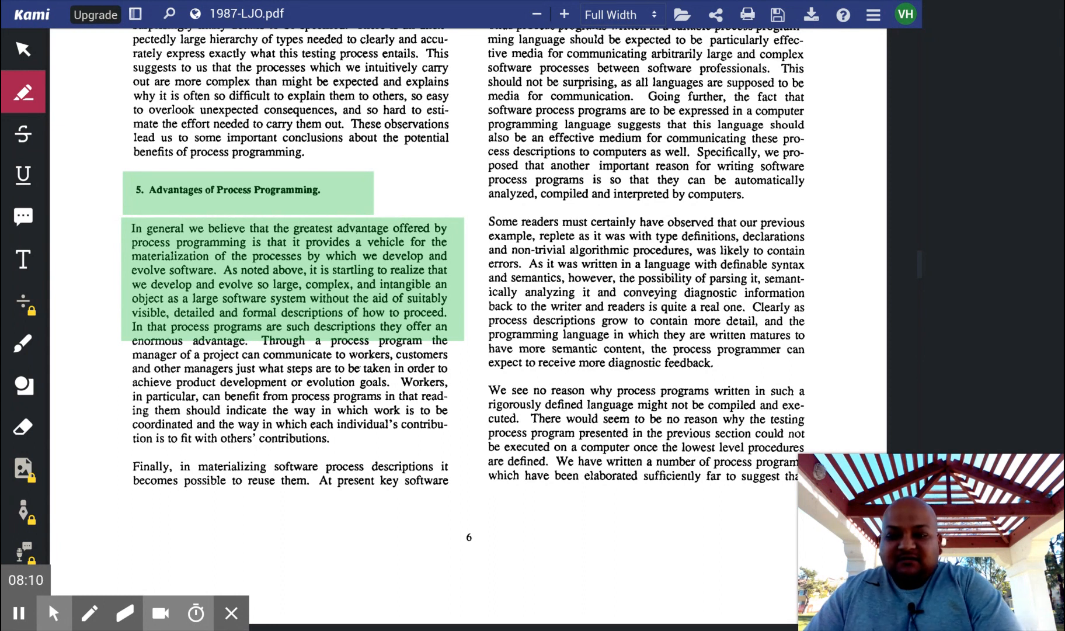
Step: Highlight in green the 'Finally, in materializing...' lines about reusing process descriptions on page 6
{"action": "left_click_drag", "start_coordinate": [131, 467], "coordinate": [449, 488]}
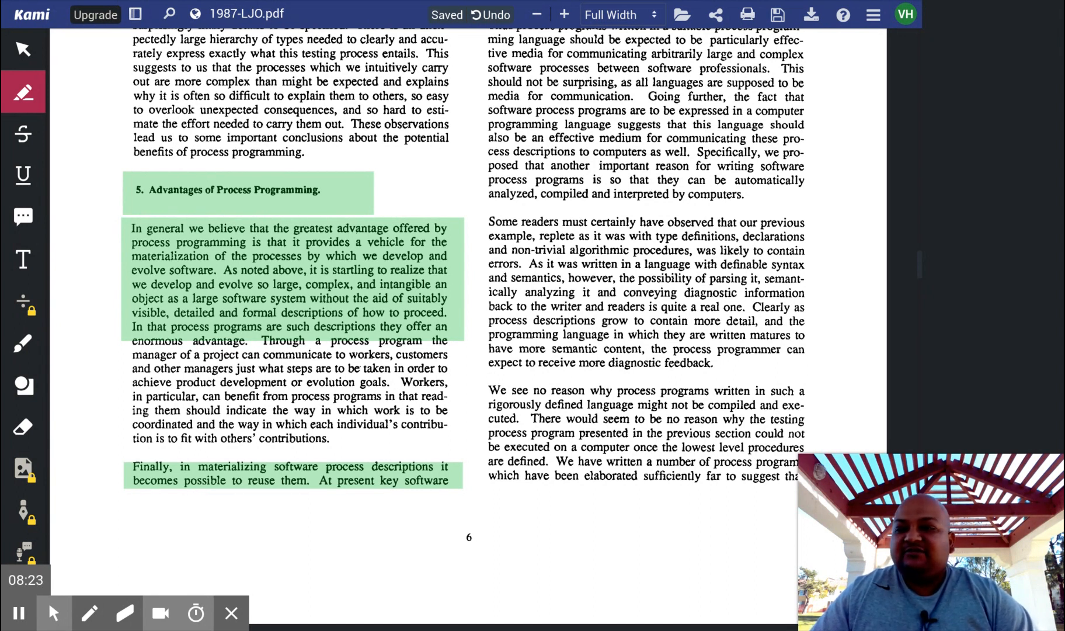
Step: Highlight in green 'Thus process programs written...' through 'media for communication' and the 'automatically analyzed, compiled and interpreted' lines
{"action": "scroll", "scroll_direction": "down", "scroll_amount": 3}
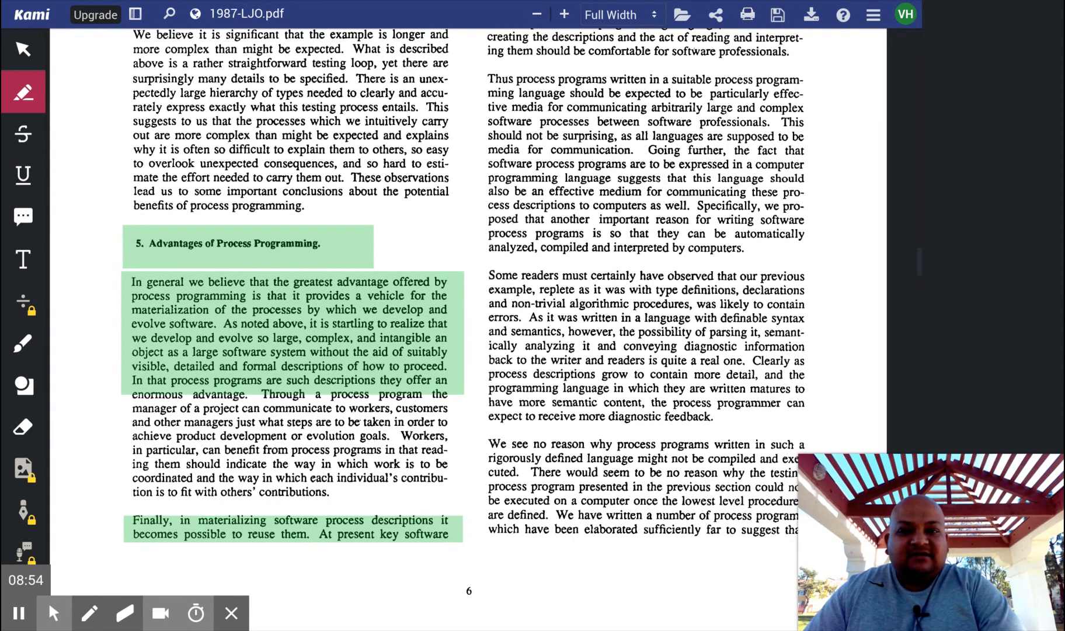
{"action": "left_click_drag", "start_coordinate": [488, 80], "coordinate": [803, 149]}
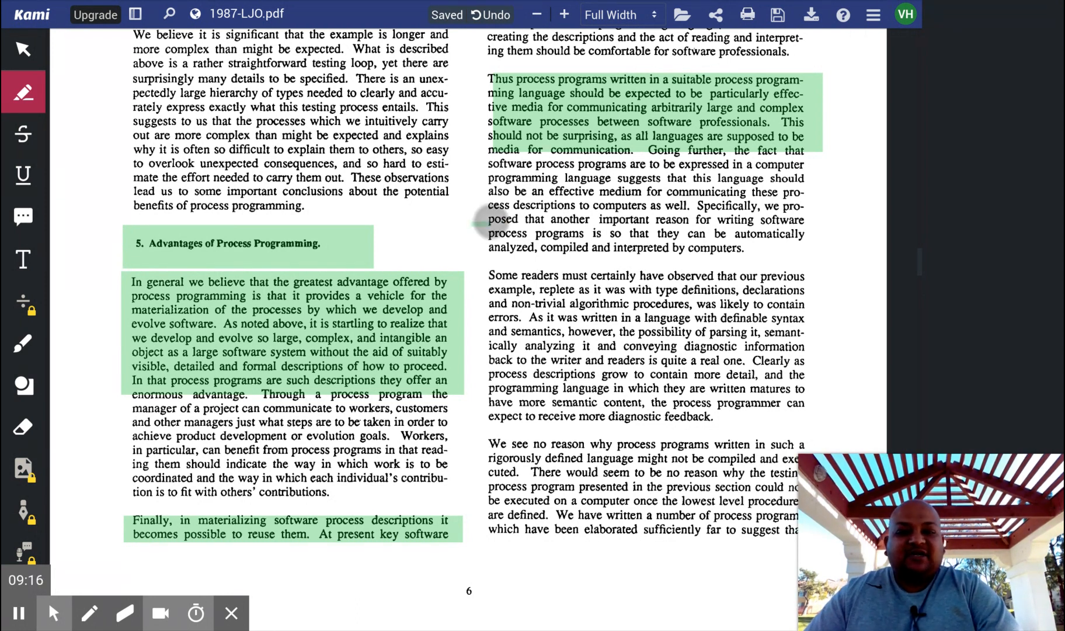
{"action": "left_click_drag", "start_coordinate": [488, 233], "coordinate": [744, 248]}
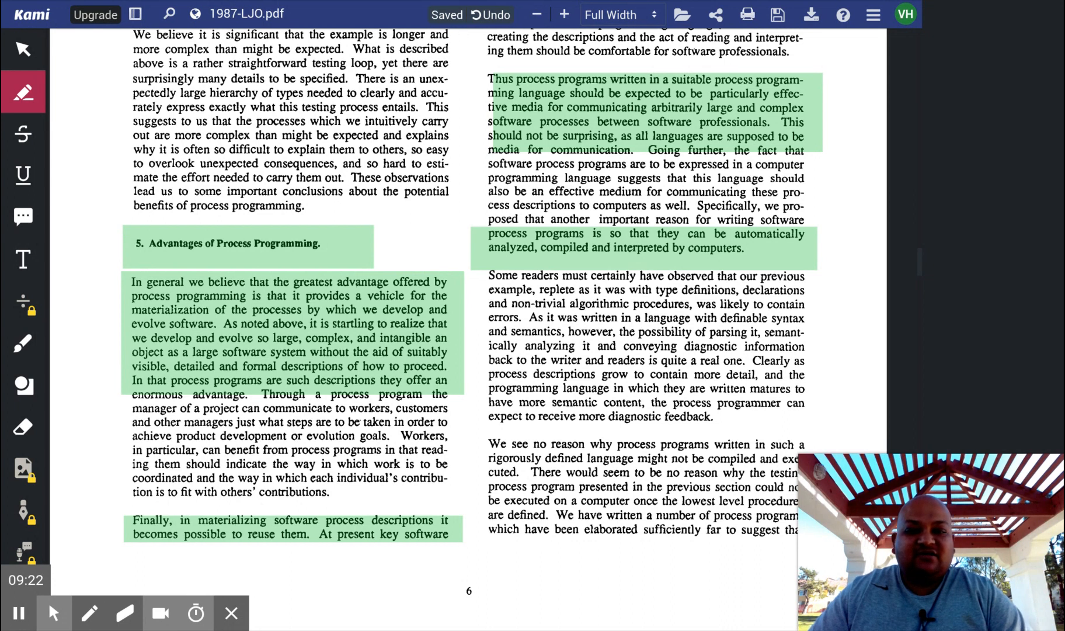
Step: Highlight in green the paragraph beginning 'This observation suggests that process programs' on the next page
{"action": "scroll", "scroll_direction": "down", "scroll_amount": 3}
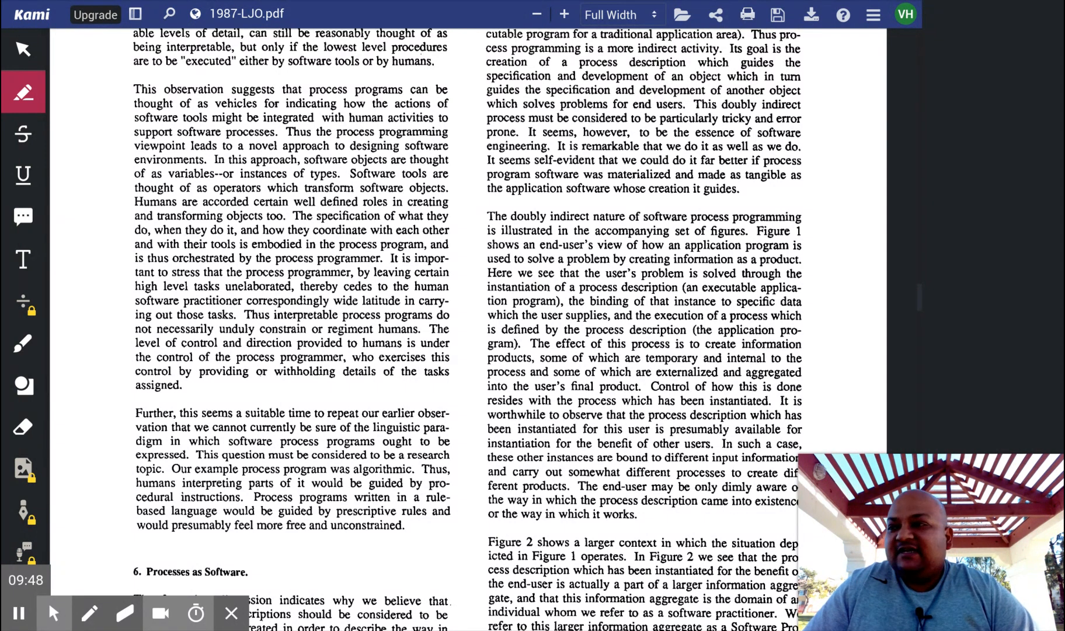
{"action": "left_click_drag", "start_coordinate": [134, 89], "coordinate": [449, 216]}
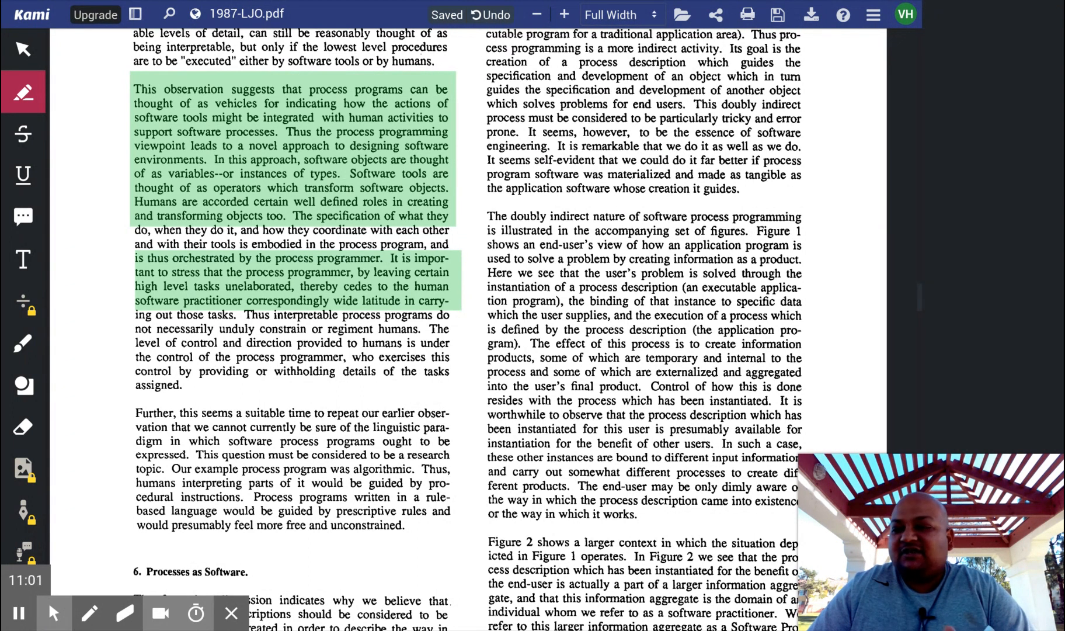
Step: Highlight in green the right-column lines on testing and evaluation of process descriptions, then move to page 11
{"action": "scroll", "scroll_direction": "down", "scroll_amount": 3}
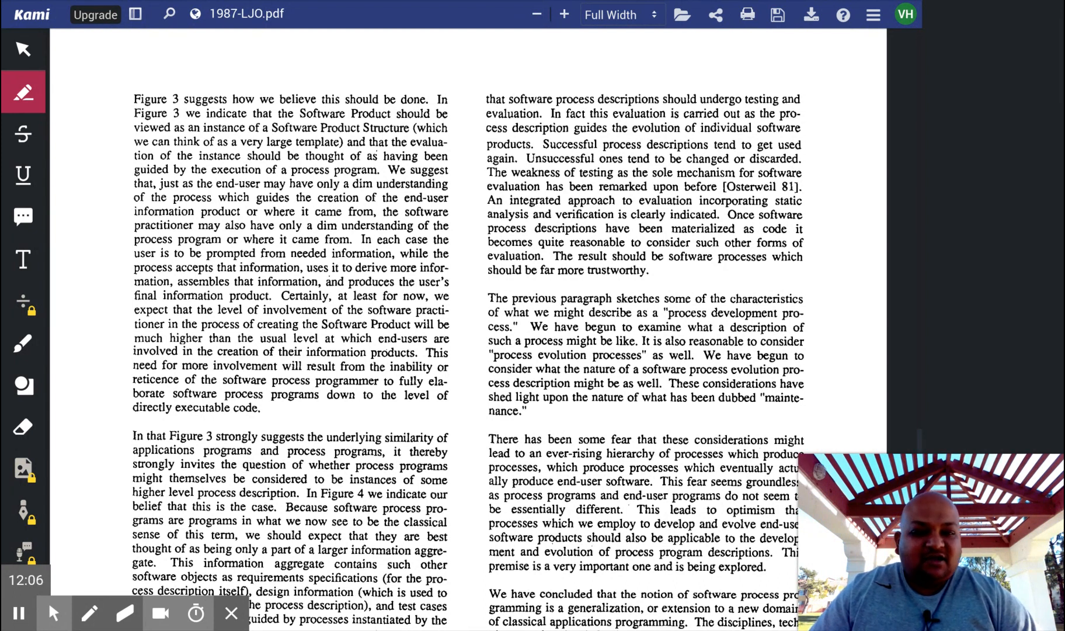
{"action": "left_click_drag", "start_coordinate": [484, 98], "coordinate": [646, 98]}
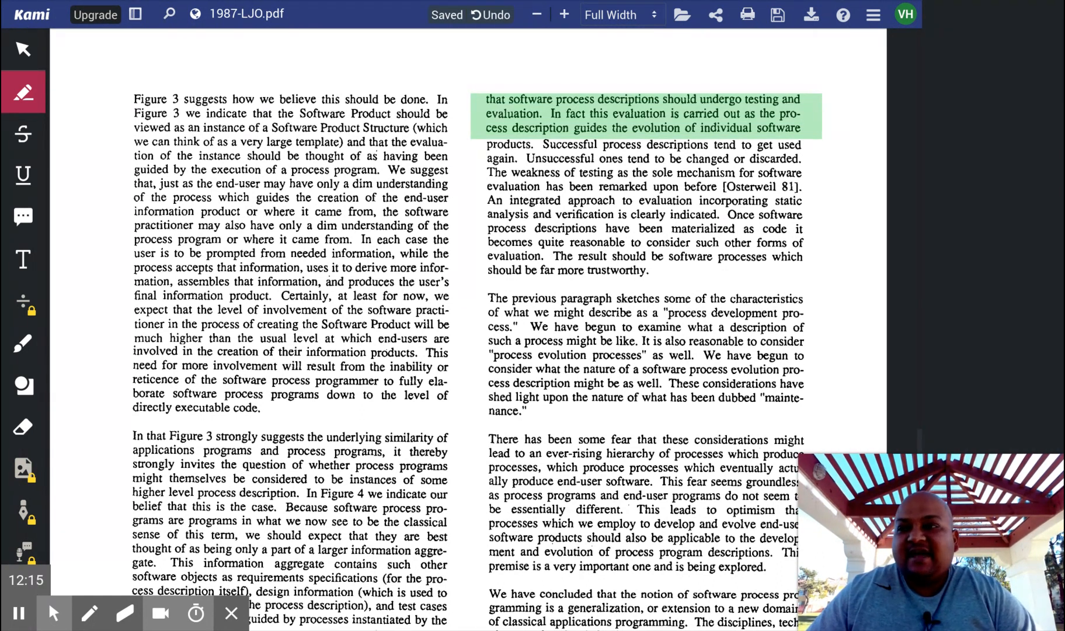
{"action": "scroll", "scroll_direction": "down", "scroll_amount": 3}
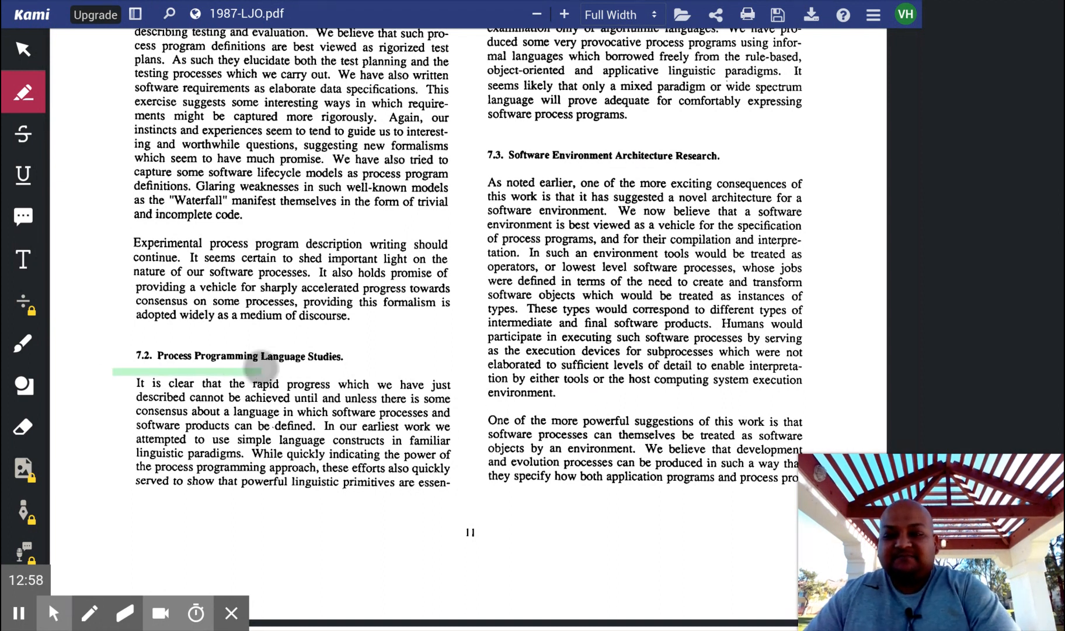
Step: Highlight in green the first paragraph of section 8 Conclusion on process programs as a key research focus
{"action": "left_click_drag", "start_coordinate": [134, 384], "coordinate": [448, 483]}
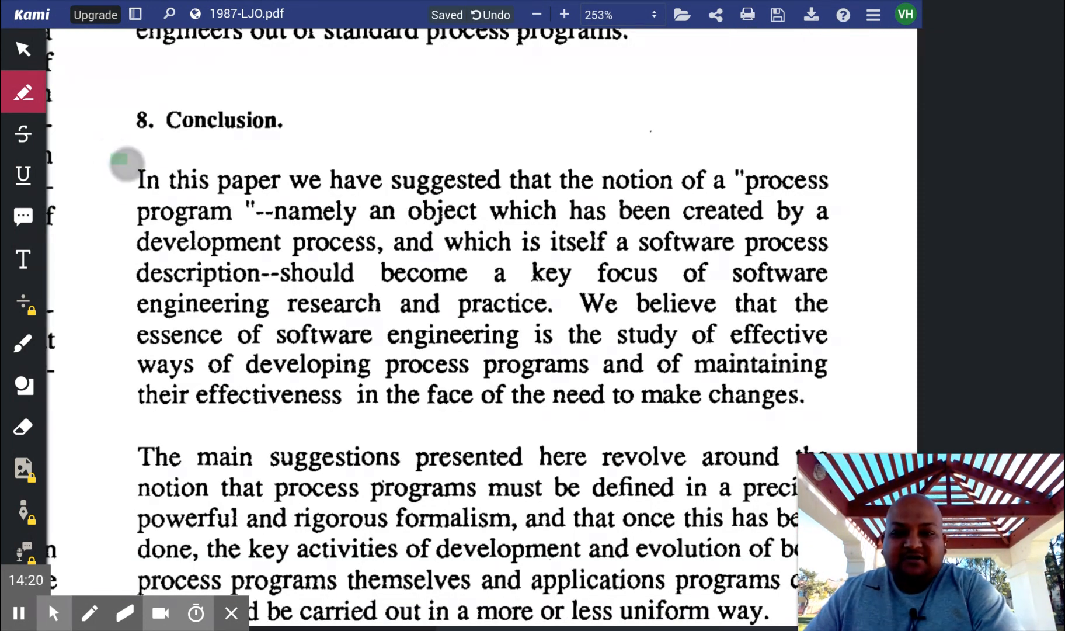
{"action": "left_click_drag", "start_coordinate": [135, 180], "coordinate": [801, 394]}
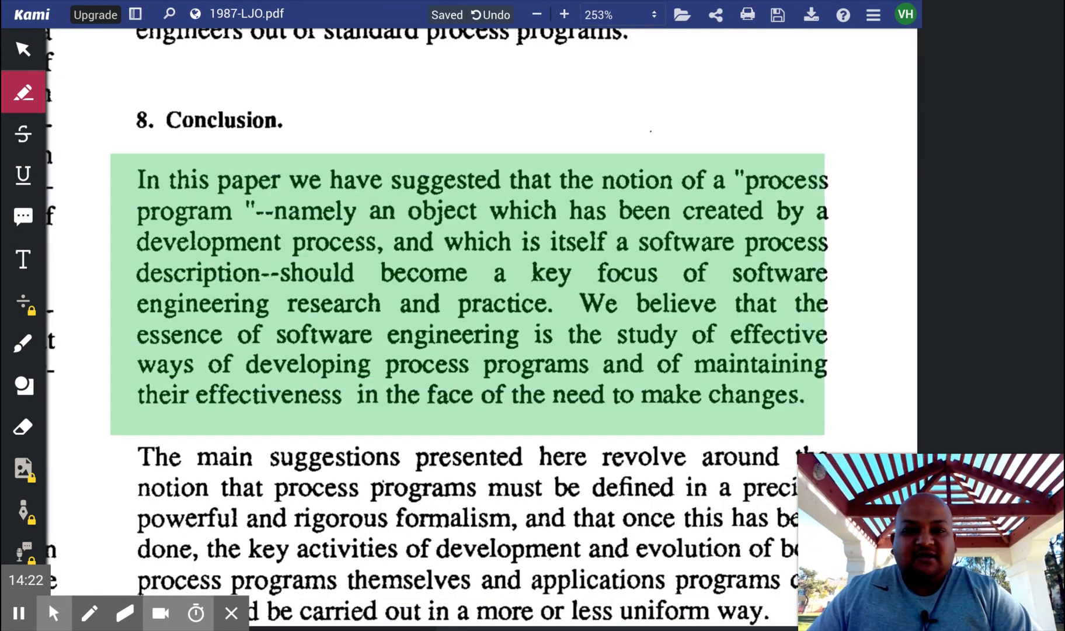